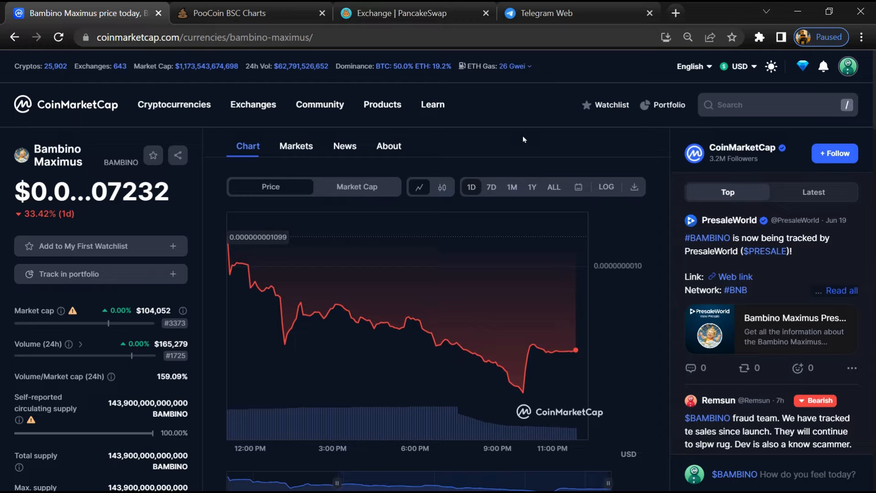
{"action": "mouse_move", "coordinate": [102, 341]}
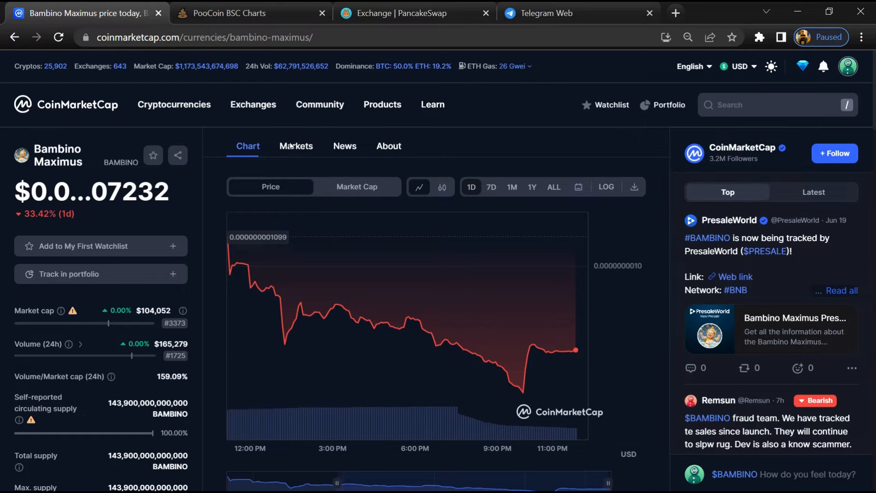
- Show the Bambino Maximus markets list with its single PancakeSwap v2 WBNB/BAMBINO pair
{"action": "left_click", "coordinate": [296, 146]}
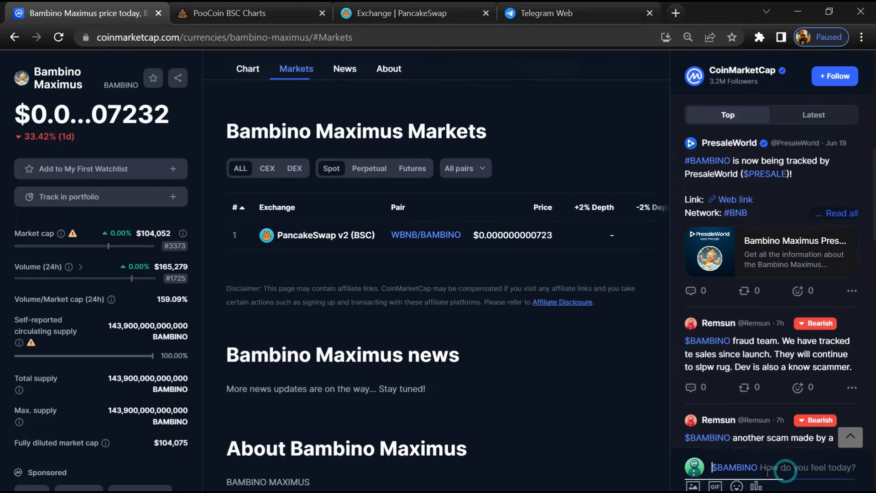
- Draft the comment 'I'm bearish on $BAMBINO' and scroll through the community feed posts
{"action": "type", "text": "I'm bearish on $BAMBINO"}
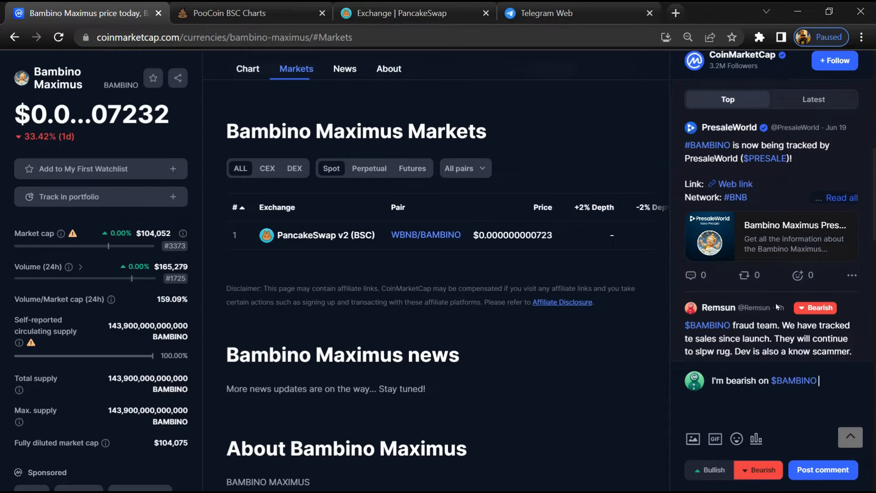
{"action": "scroll", "scroll_direction": "down", "scroll_amount": 3}
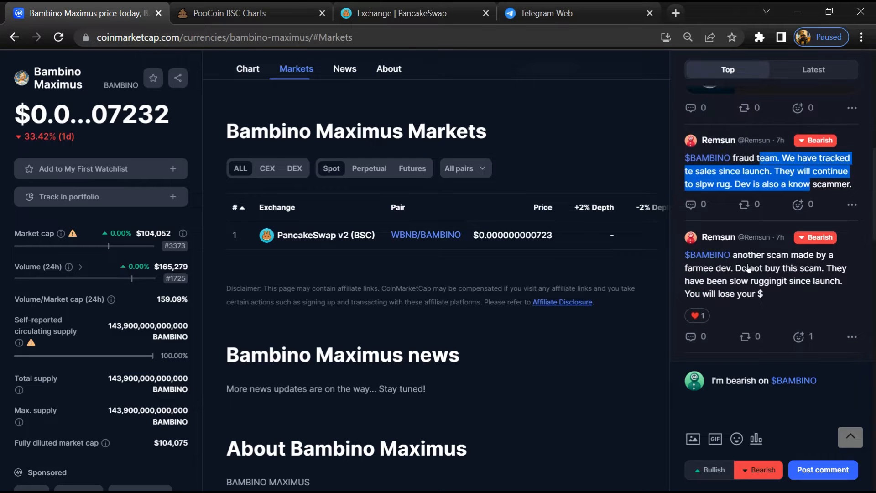
{"action": "scroll", "scroll_direction": "down", "scroll_amount": 3}
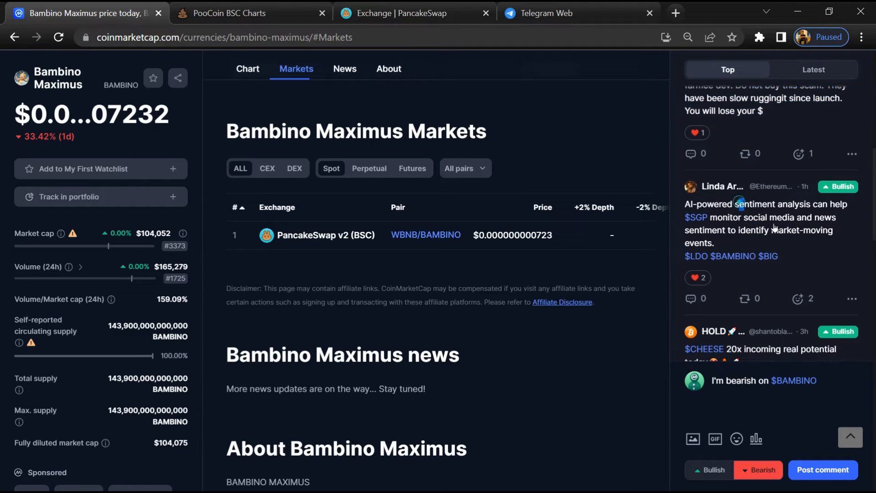
{"action": "scroll", "scroll_direction": "down", "scroll_amount": 3}
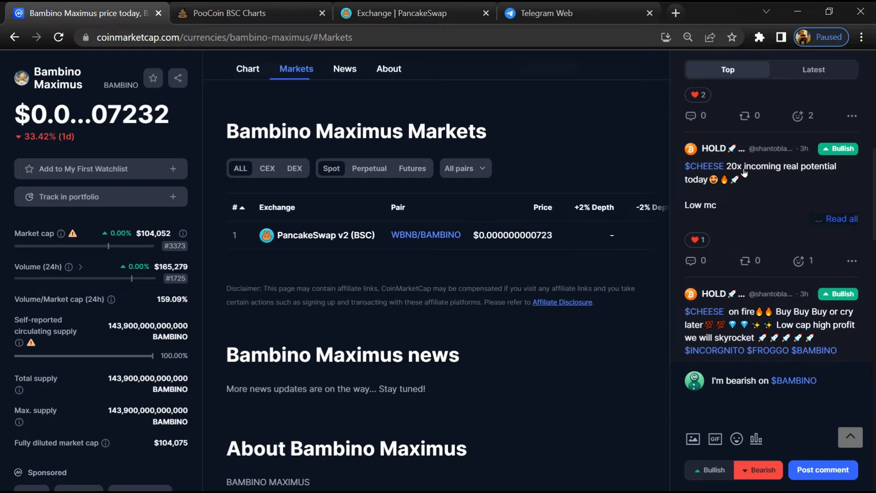
{"action": "scroll", "scroll_direction": "down", "scroll_amount": 3}
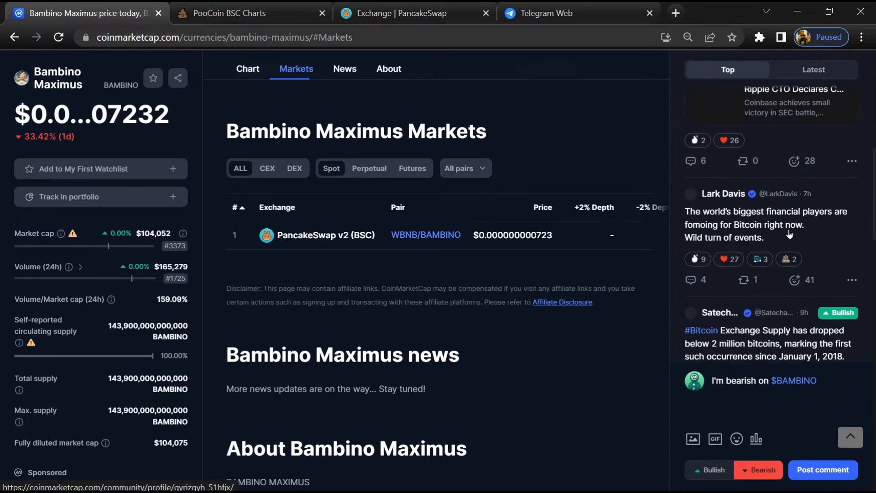
{"action": "scroll", "scroll_direction": "down", "scroll_amount": 3}
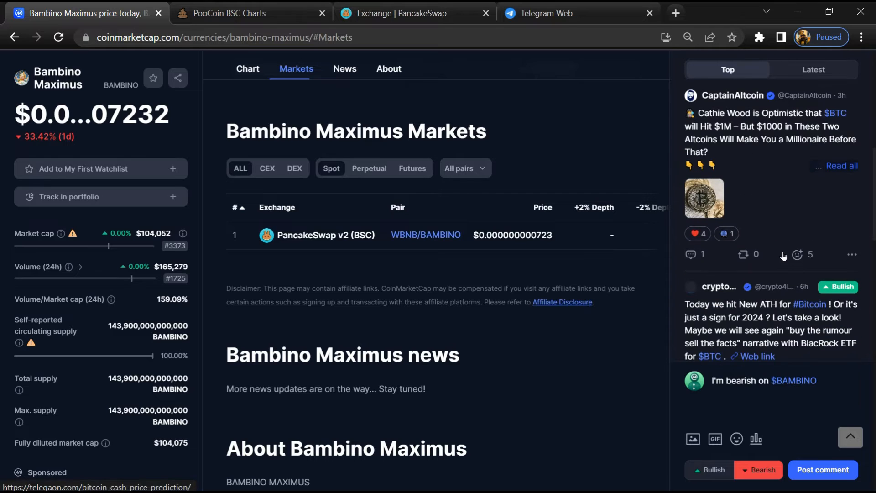
{"action": "scroll", "scroll_direction": "down", "scroll_amount": 3}
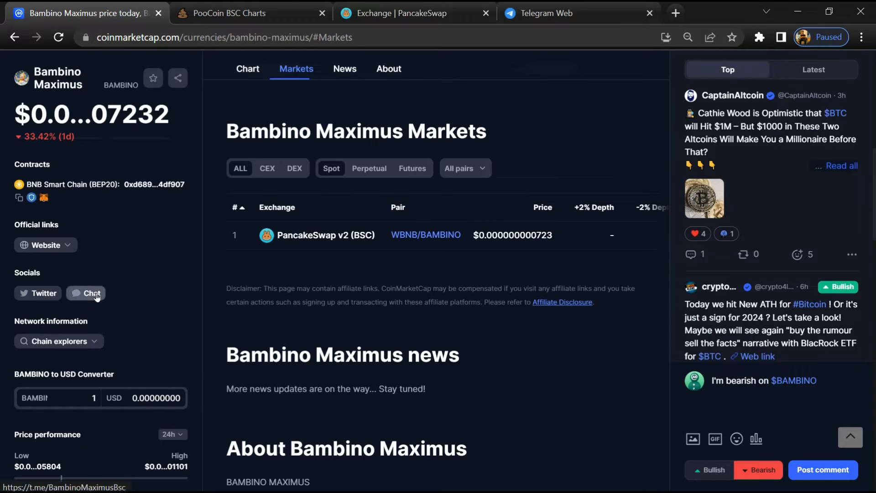
- Join the BAMBINO MAXIMUS Telegram group and view its muted-chat scam messages
{"action": "left_click", "coordinate": [91, 292]}
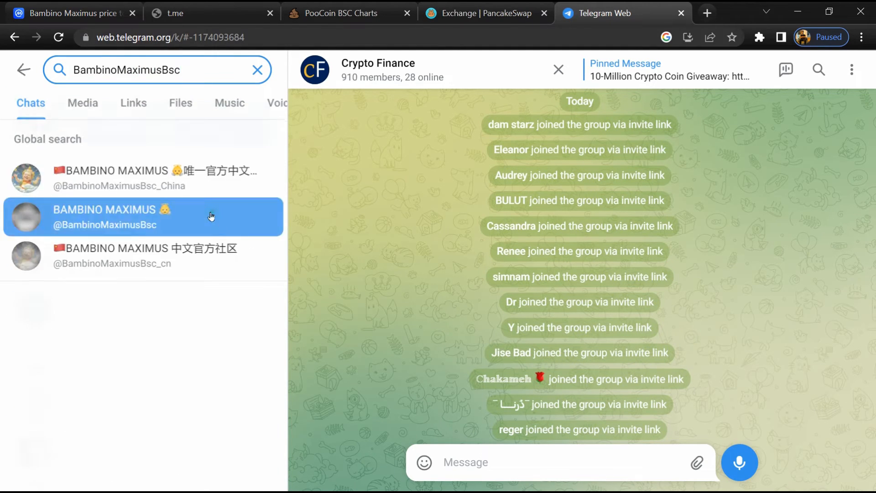
{"action": "left_click", "coordinate": [112, 217]}
{"action": "type", "text": "scam"}
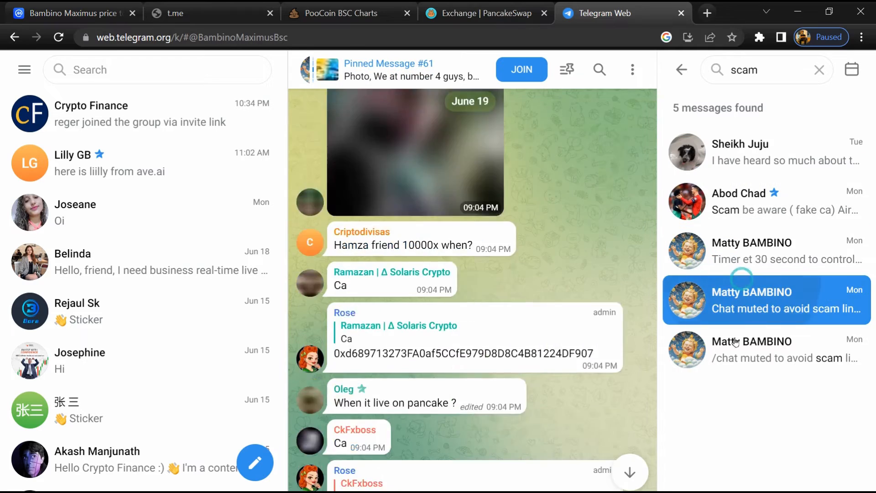
{"action": "left_click", "coordinate": [766, 349]}
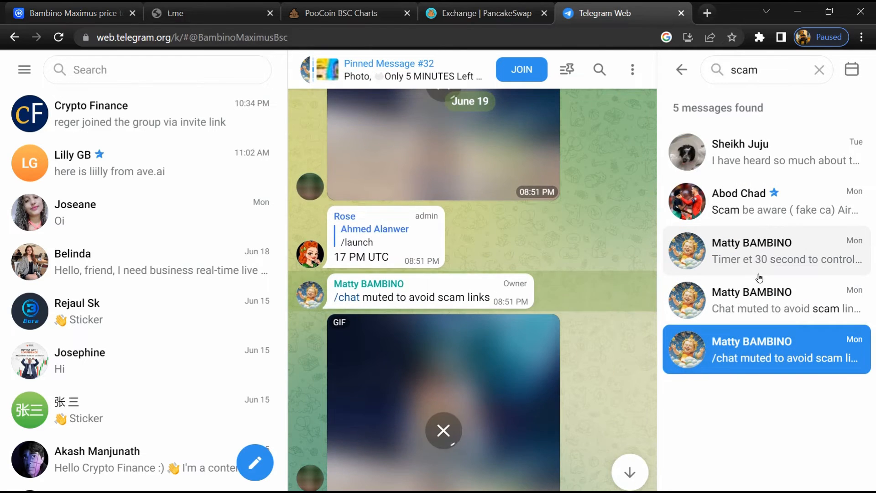
{"action": "left_click", "coordinate": [760, 251]}
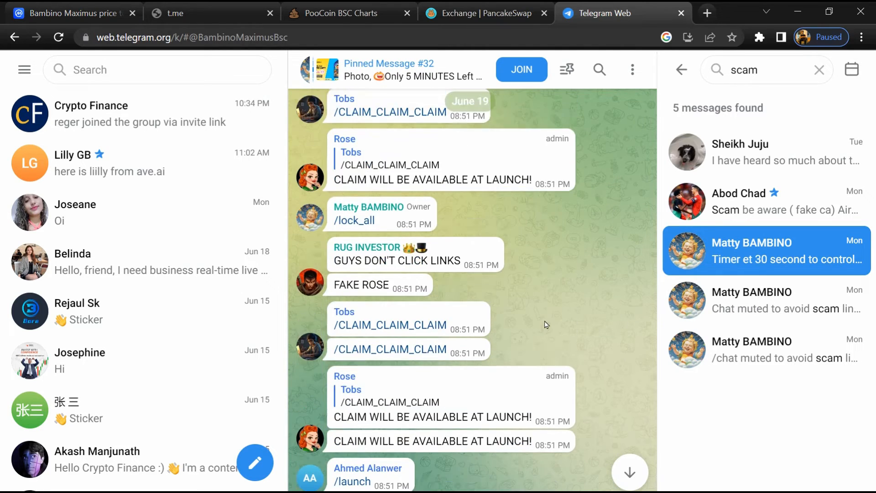
- Read the owner's timer message, copy the BSC contract address, and go to PooCoin
{"action": "left_click", "coordinate": [67, 12]}
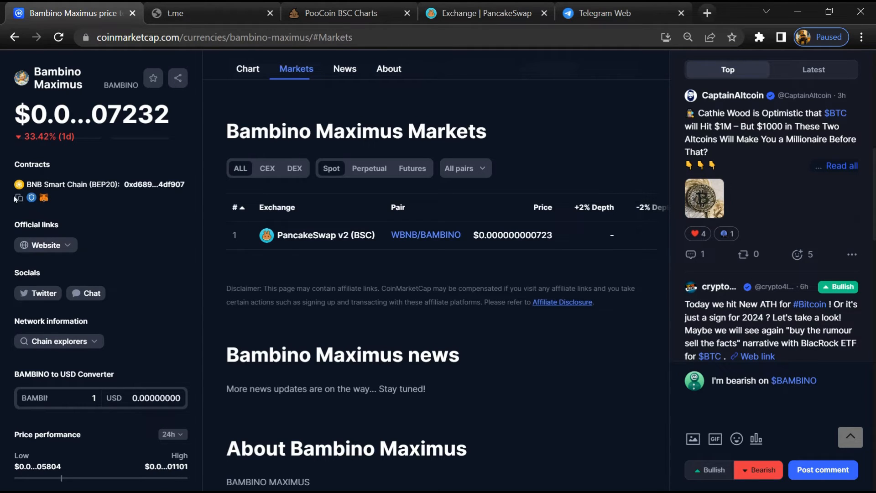
{"action": "left_click", "coordinate": [19, 197]}
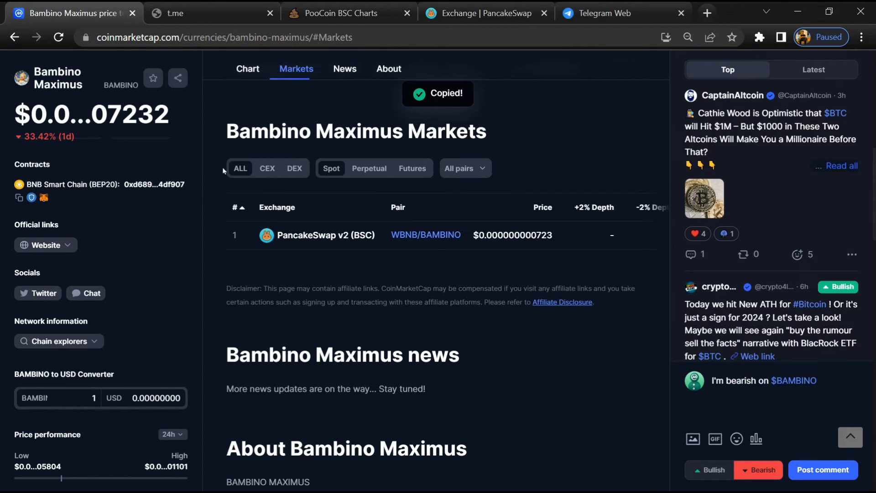
{"action": "left_click", "coordinate": [349, 13]}
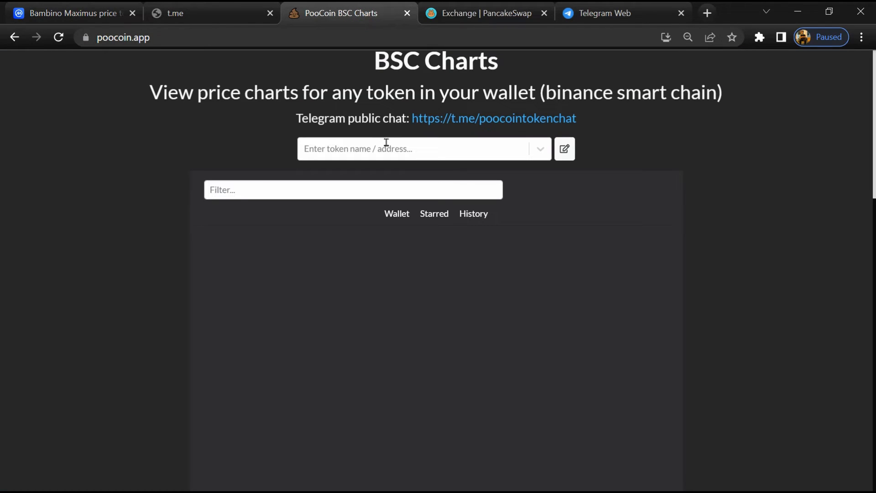
- Load the Bambino Maximus BAMBINO/BNB chart from the pasted contract and review top buyers and sellers
{"action": "right_click", "coordinate": [386, 148]}
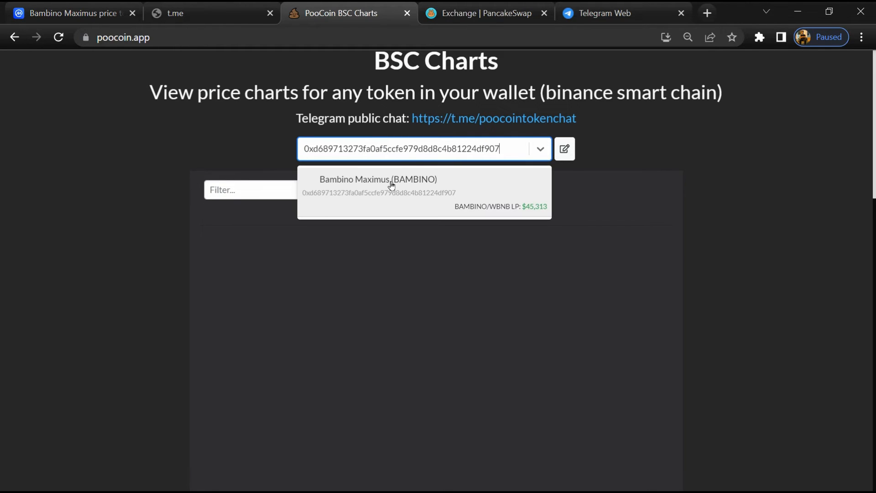
{"action": "left_click", "coordinate": [378, 185]}
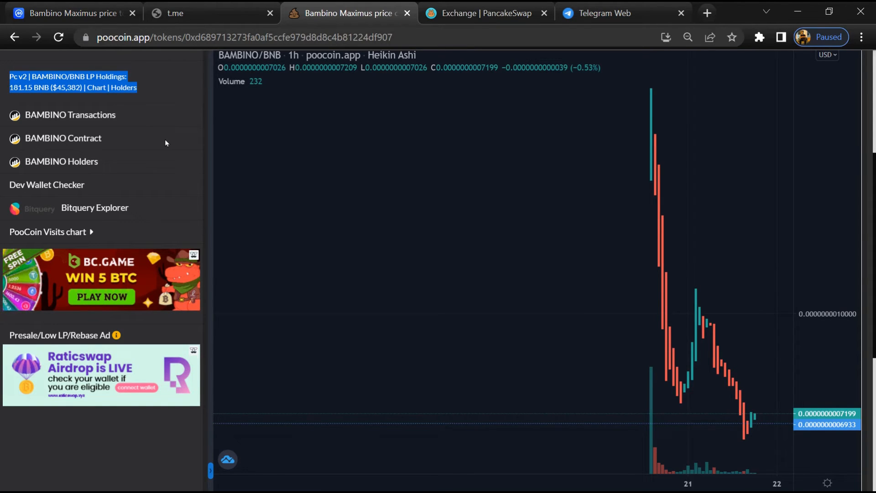
{"action": "scroll", "scroll_direction": "down", "scroll_amount": 3}
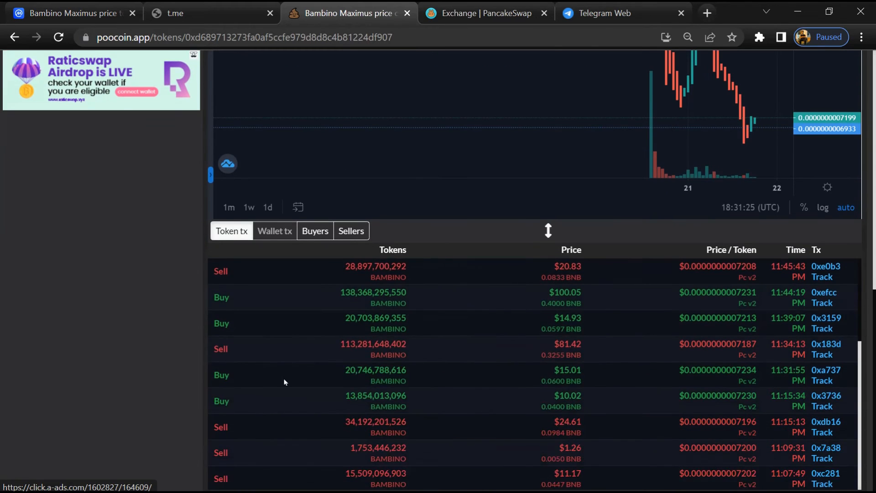
{"action": "left_click", "coordinate": [314, 230]}
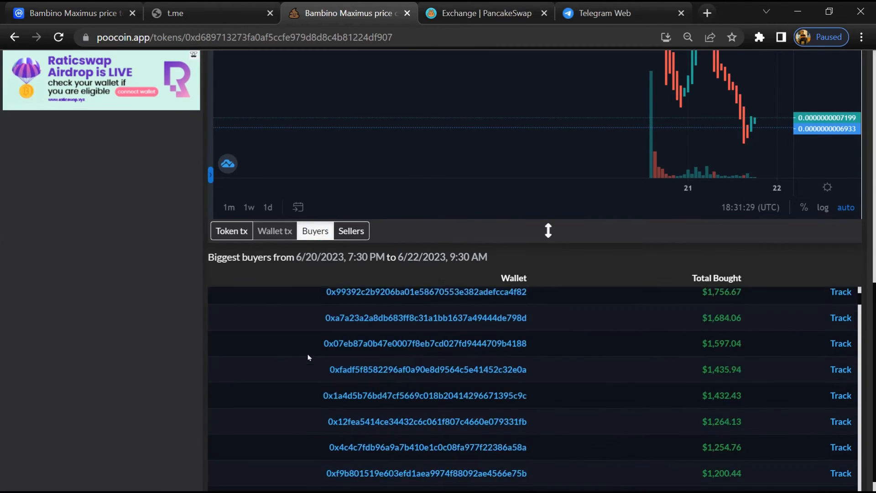
{"action": "left_click", "coordinate": [350, 231]}
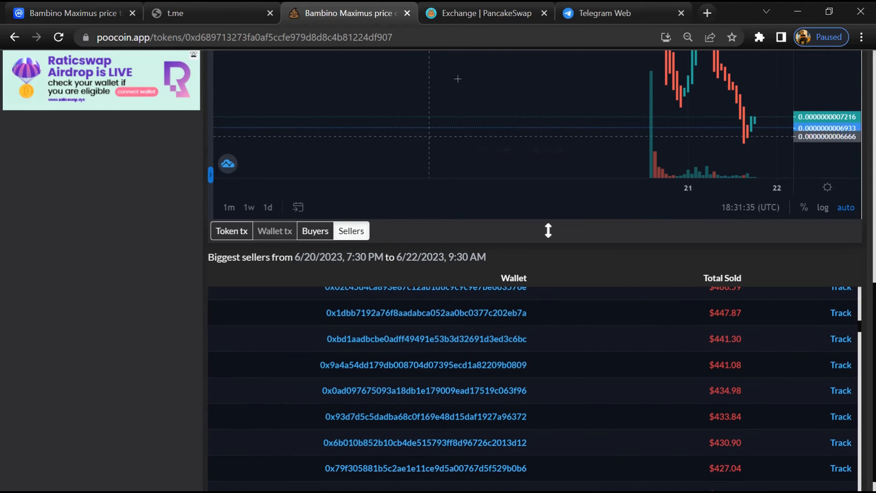
{"action": "left_click", "coordinate": [486, 13]}
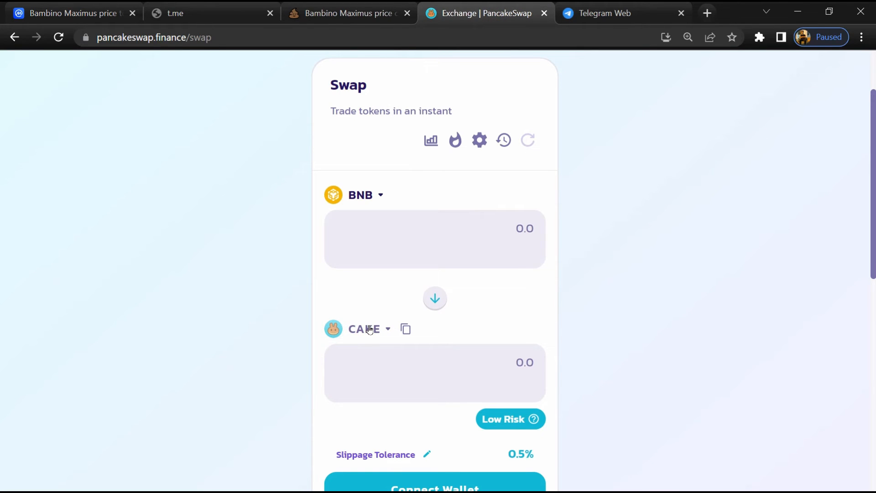
- Paste the BAMBINO contract as the receive token, accept the risk warning, and import Bambino Maximus
{"action": "left_click", "coordinate": [363, 329]}
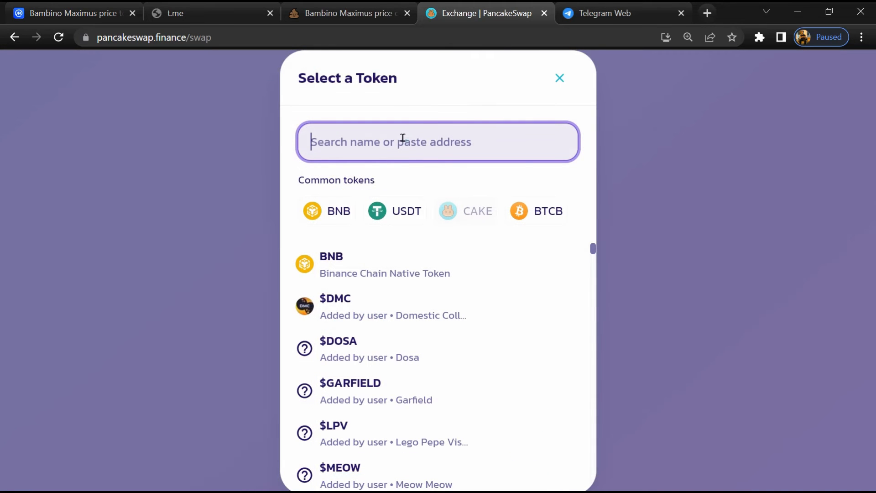
{"action": "right_click", "coordinate": [402, 142]}
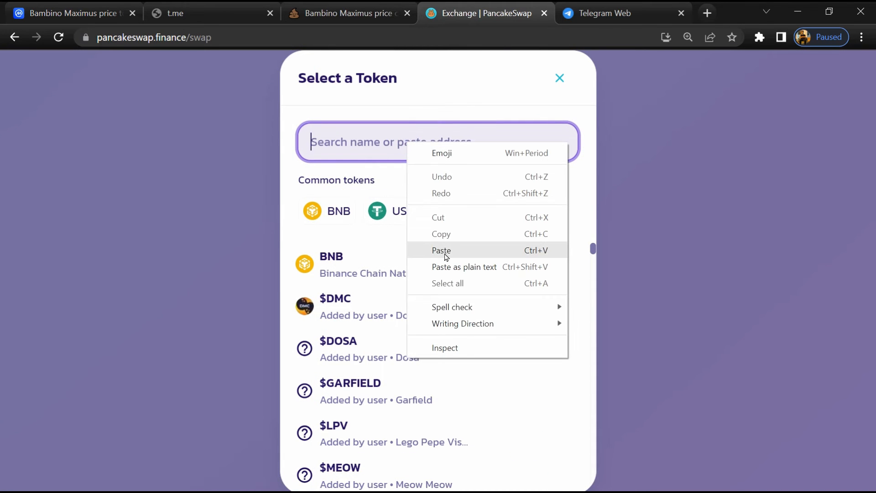
{"action": "left_click", "coordinate": [441, 250]}
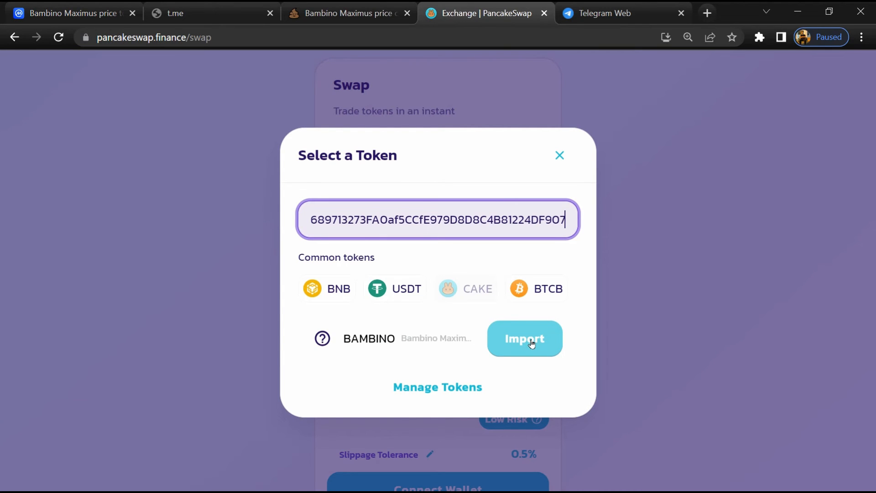
{"action": "left_click", "coordinate": [524, 338]}
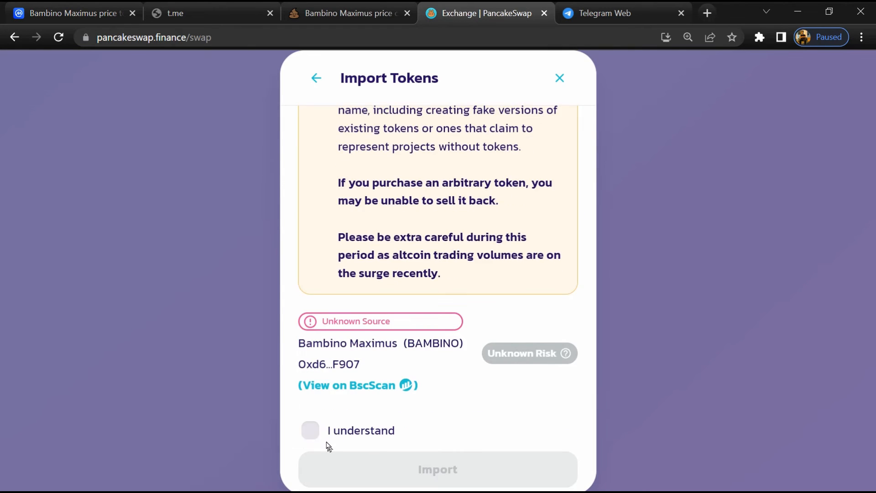
{"action": "left_click", "coordinate": [309, 430]}
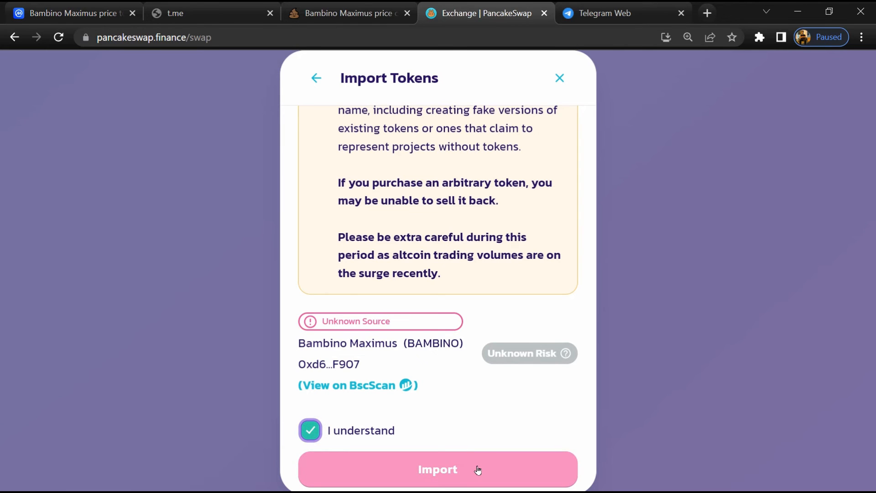
{"action": "left_click", "coordinate": [438, 468]}
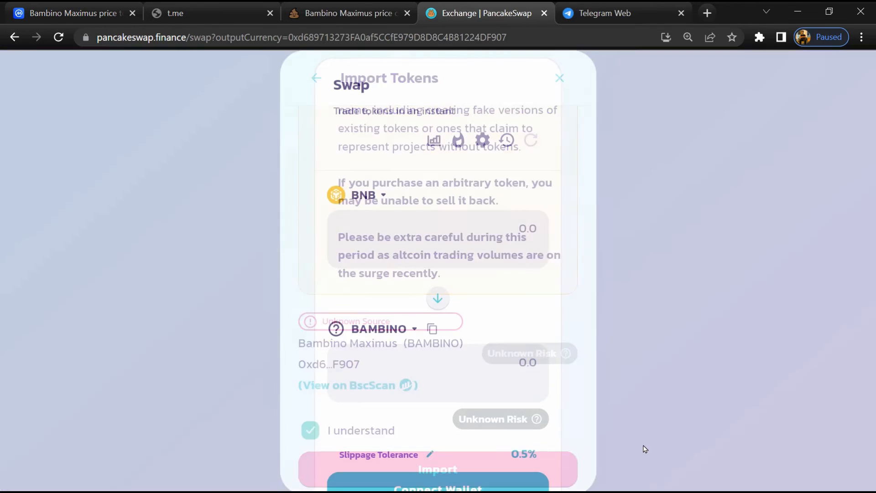